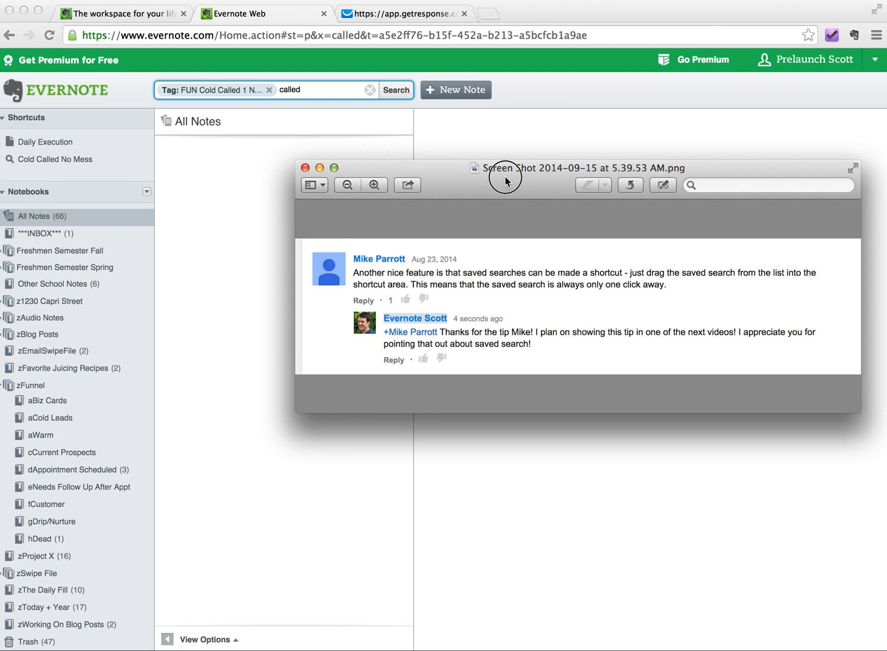
Close the Preview screenshot of the saved-search shortcuts comment to return to Evernote
left_click(308, 168)
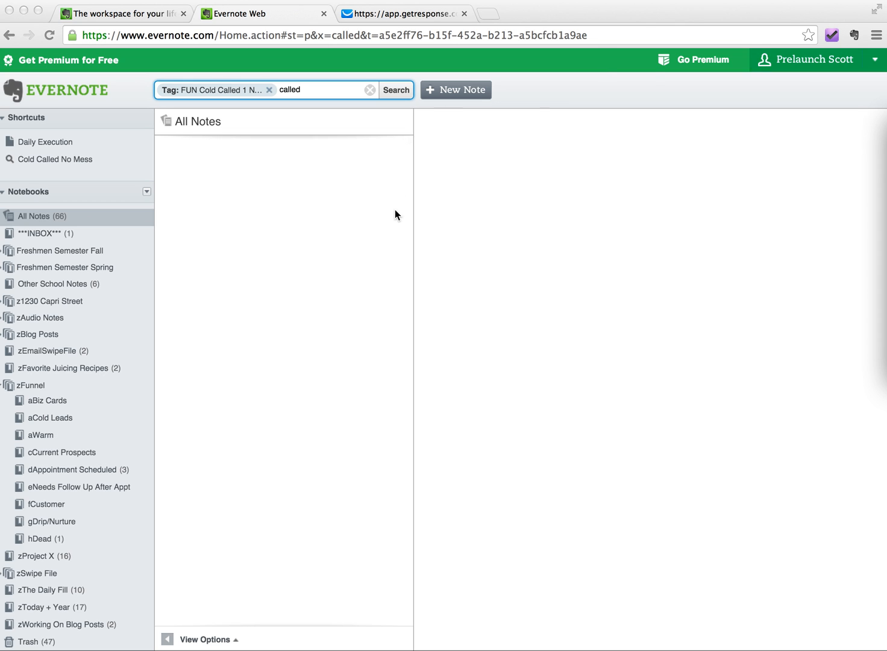
mouse_move(484, 346)
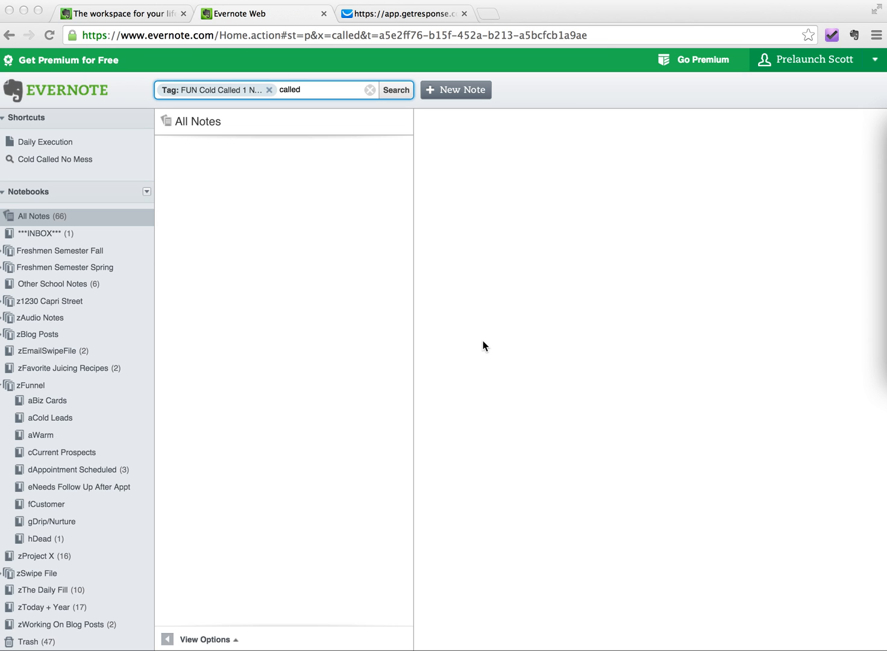
mouse_move(311, 326)
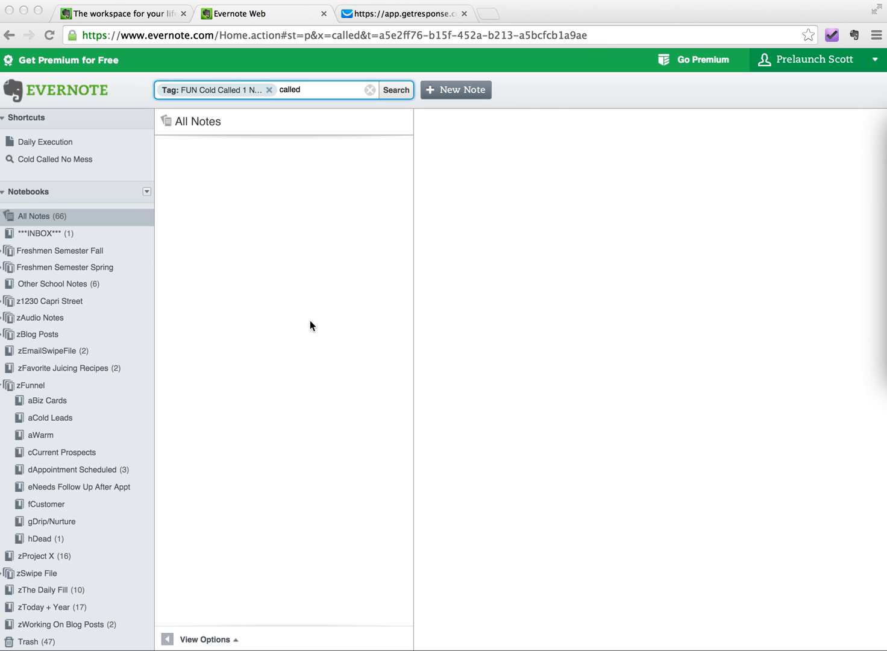
mouse_move(68, 138)
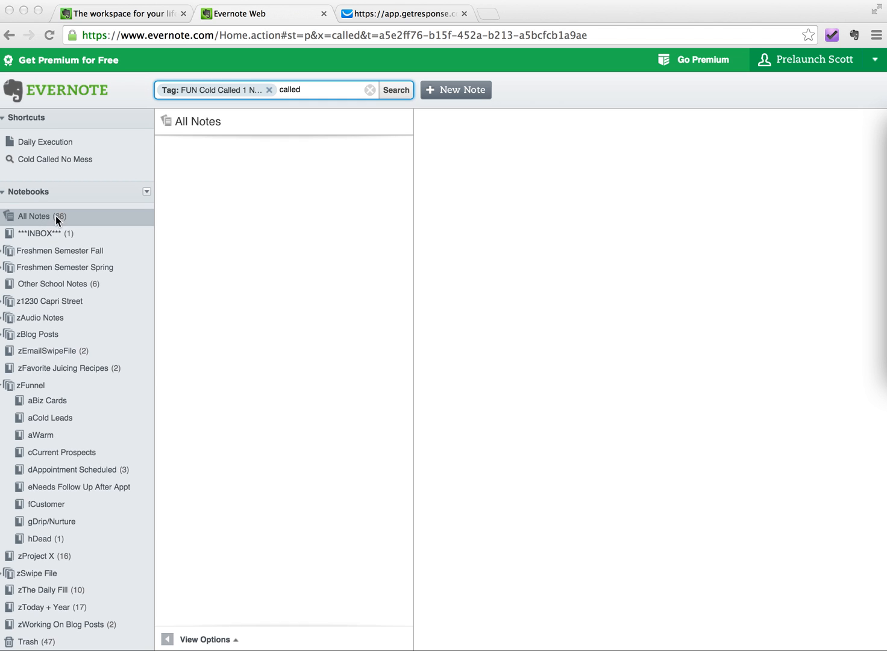
mouse_move(84, 481)
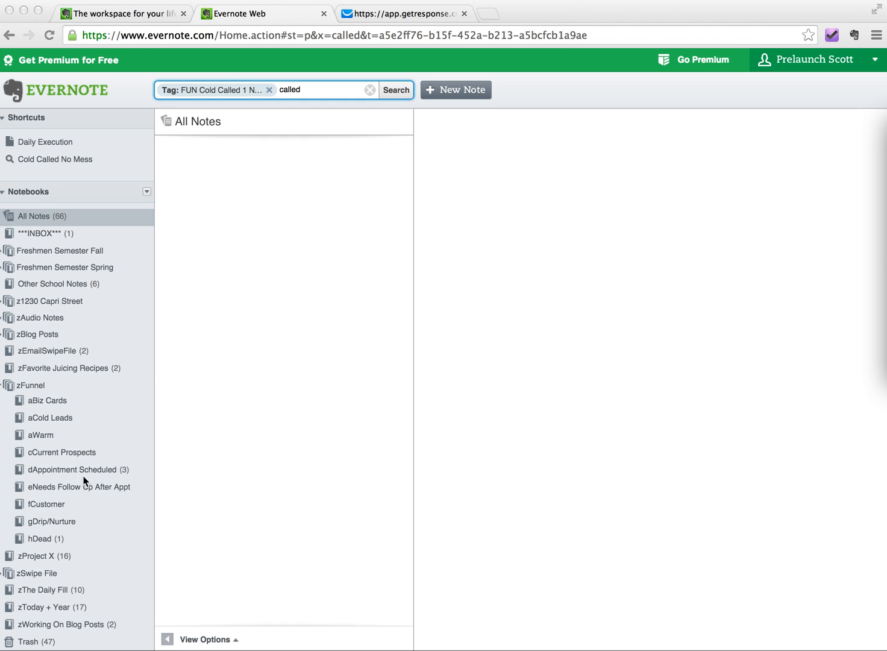
mouse_move(76, 119)
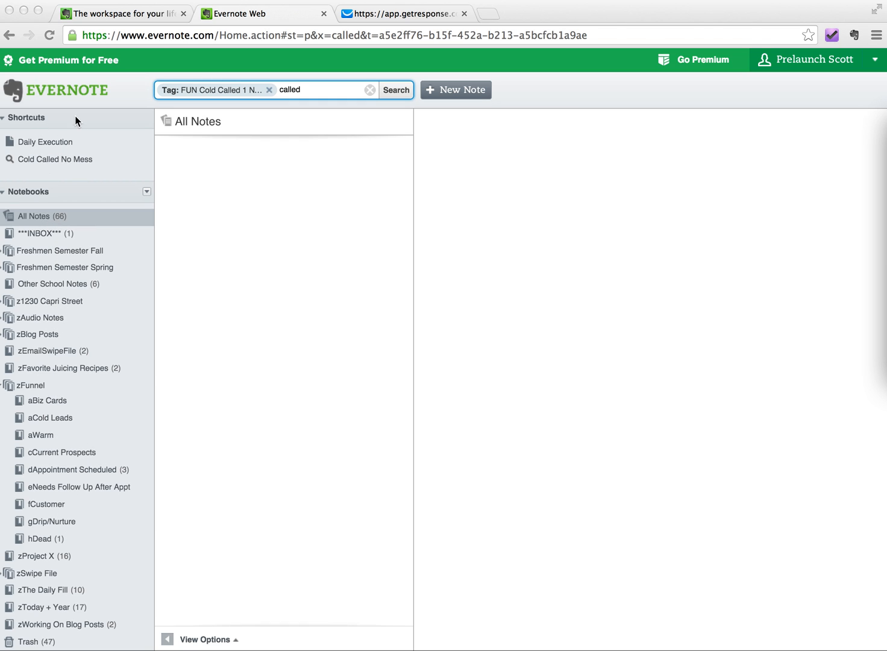
mouse_move(58, 157)
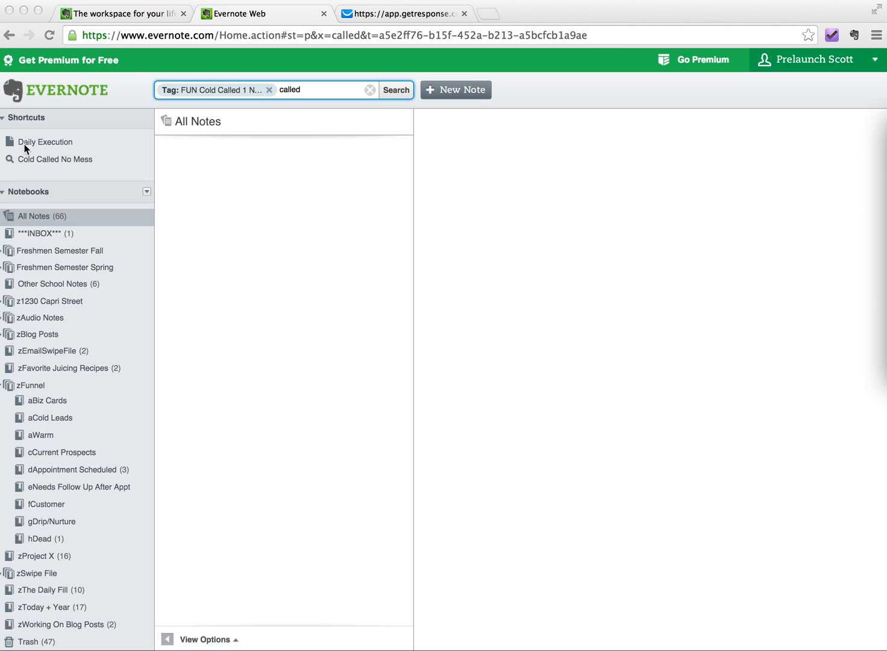
mouse_move(330, 98)
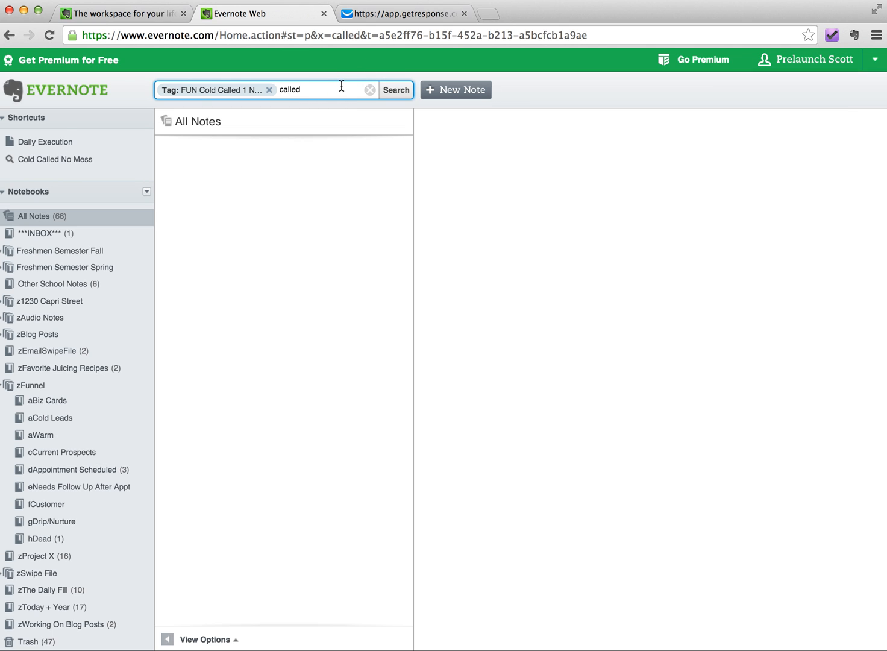
Drag the saved search 'Those Who I Have Called' into Shortcuts, then reopen the suggestions
left_click(309, 89)
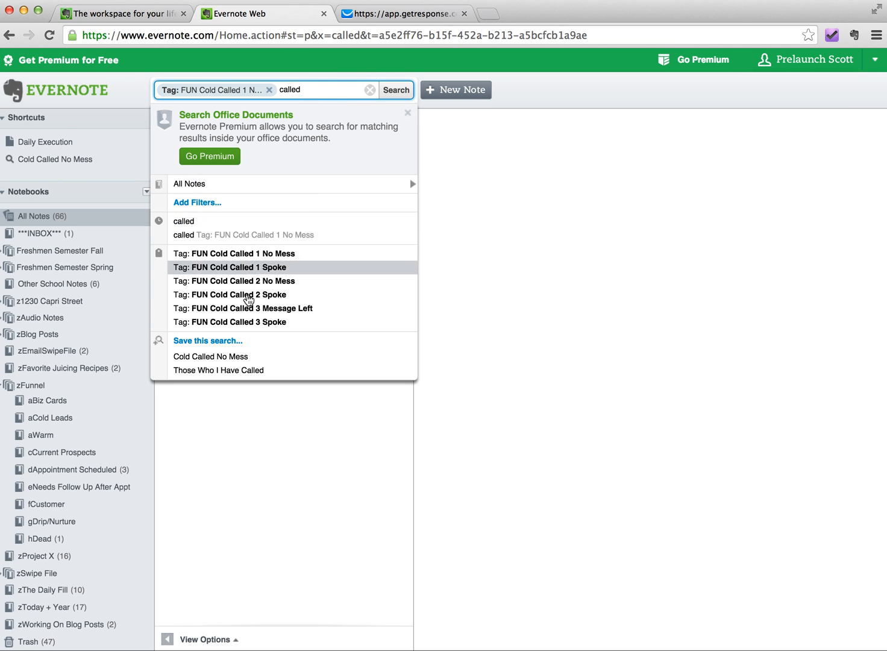
mouse_move(210, 357)
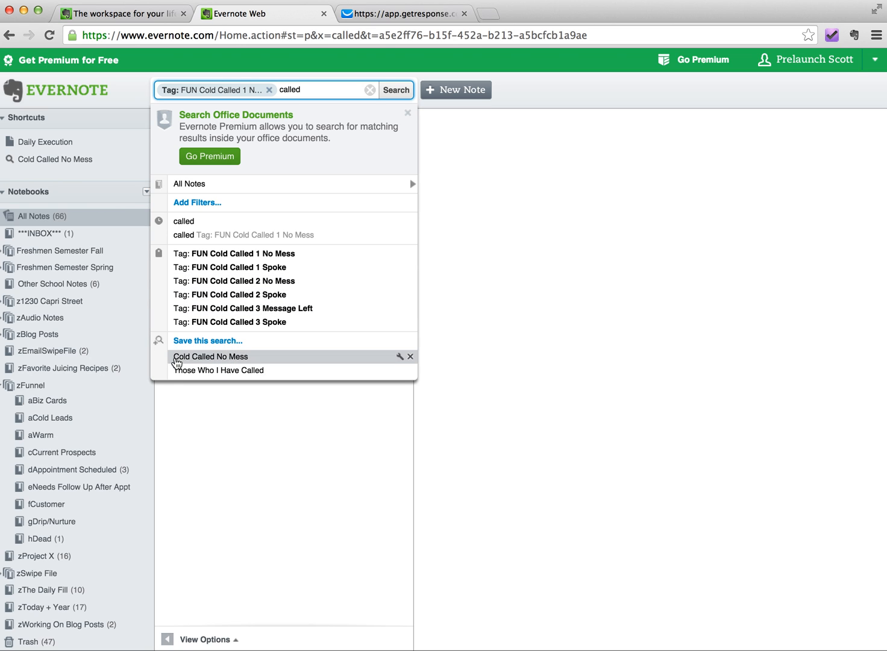
mouse_move(193, 360)
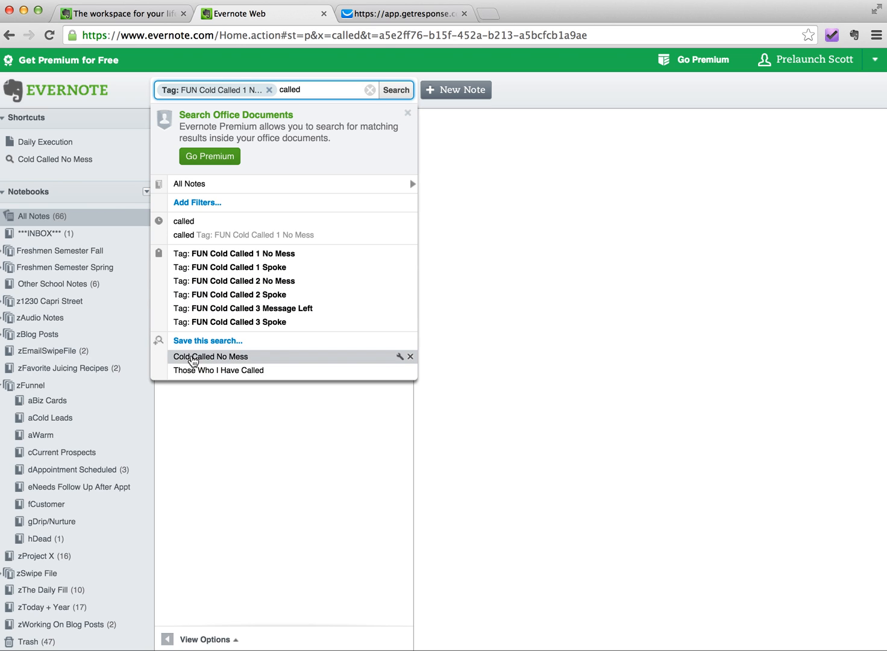
left_click(194, 354)
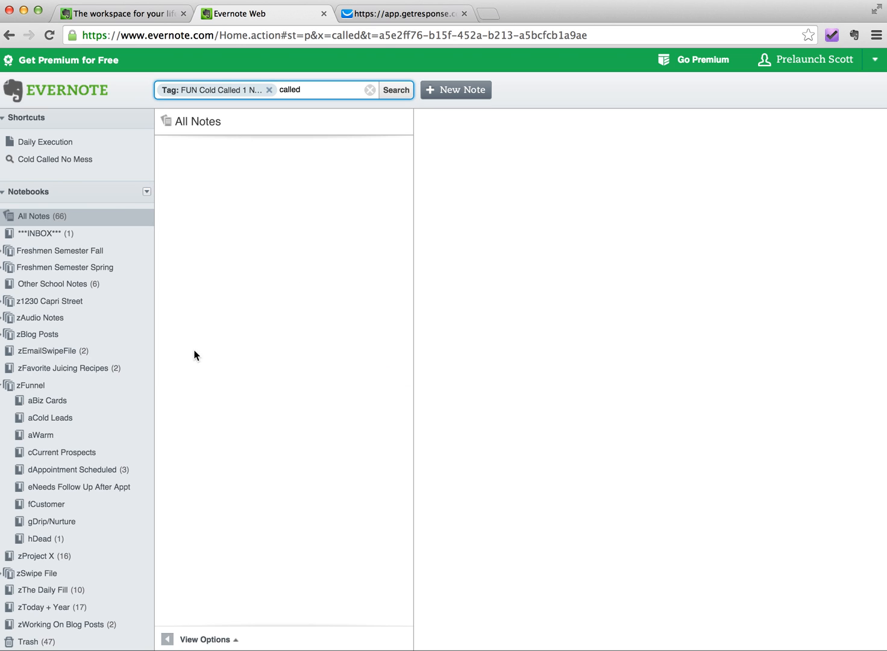
left_click(325, 89)
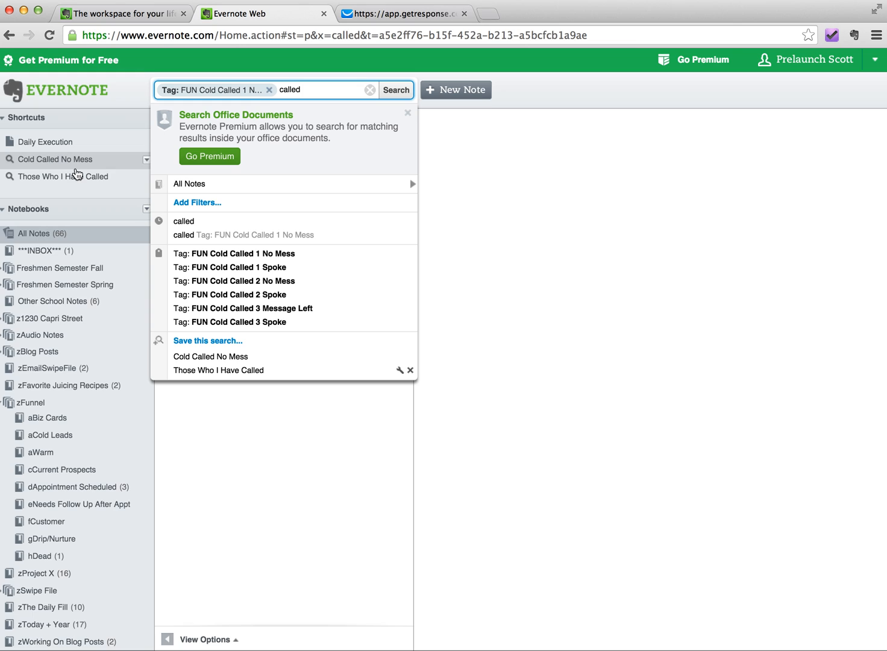
mouse_move(382, 102)
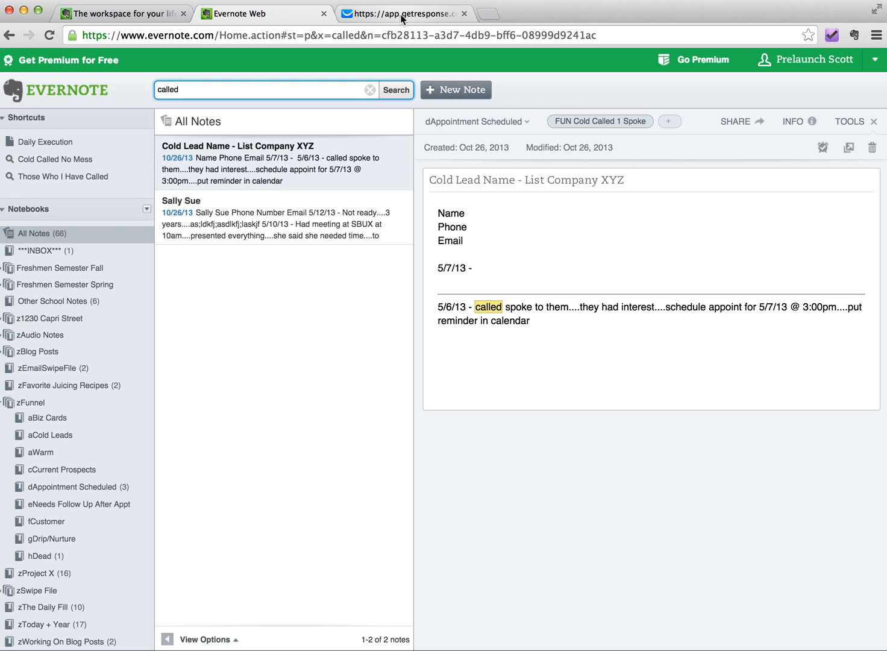
mouse_move(402, 13)
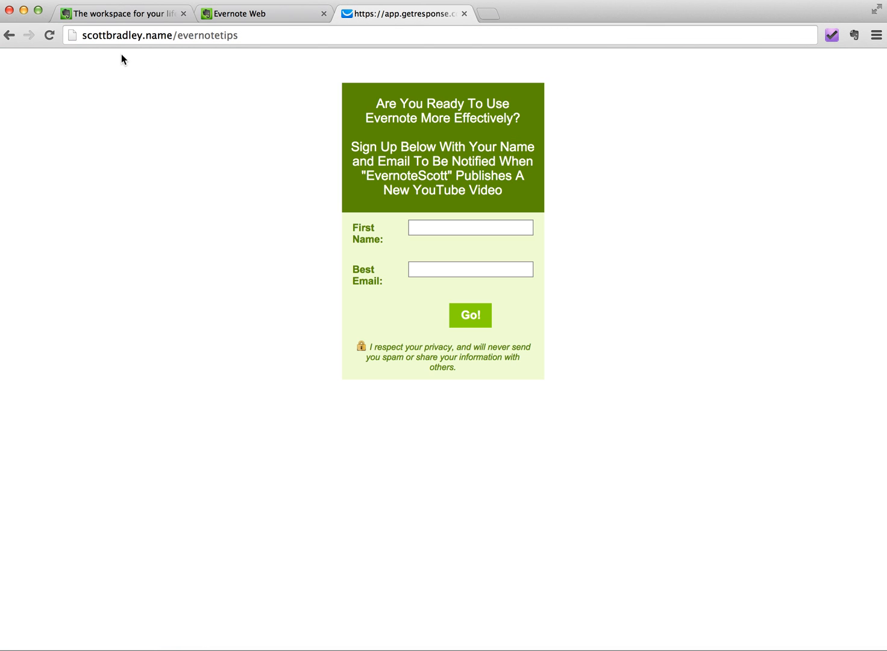
mouse_move(121, 58)
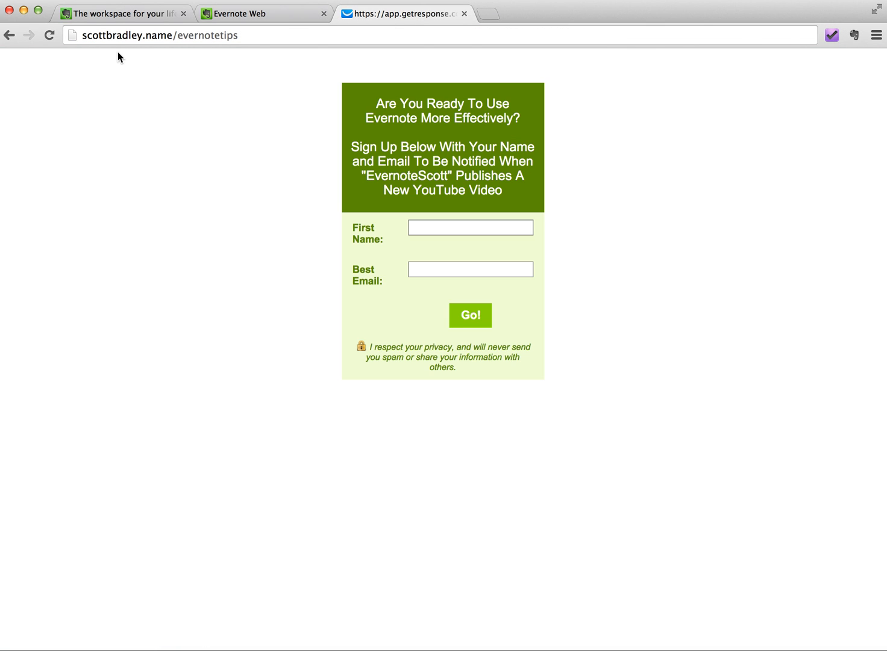
mouse_move(155, 250)
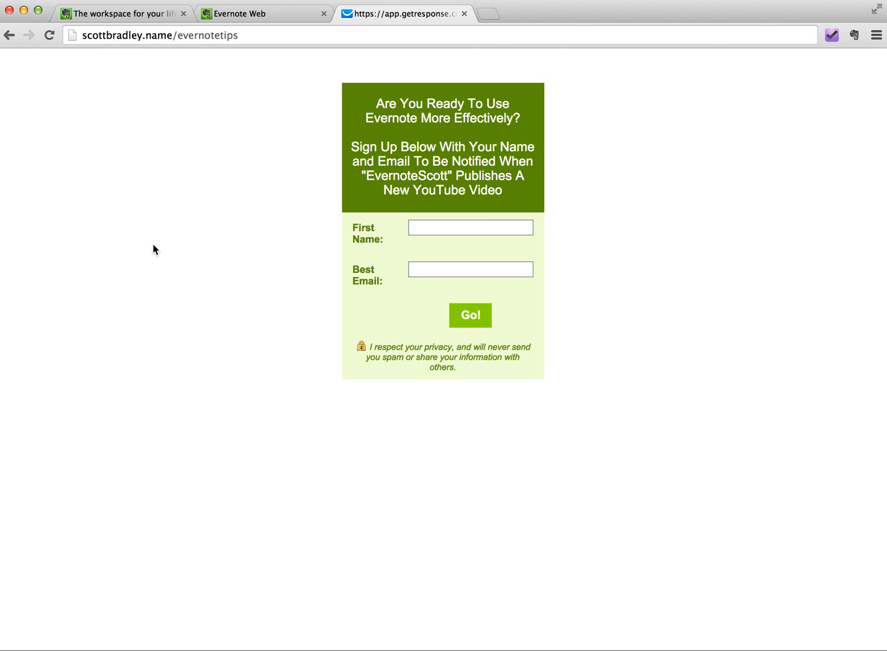
mouse_move(179, 254)
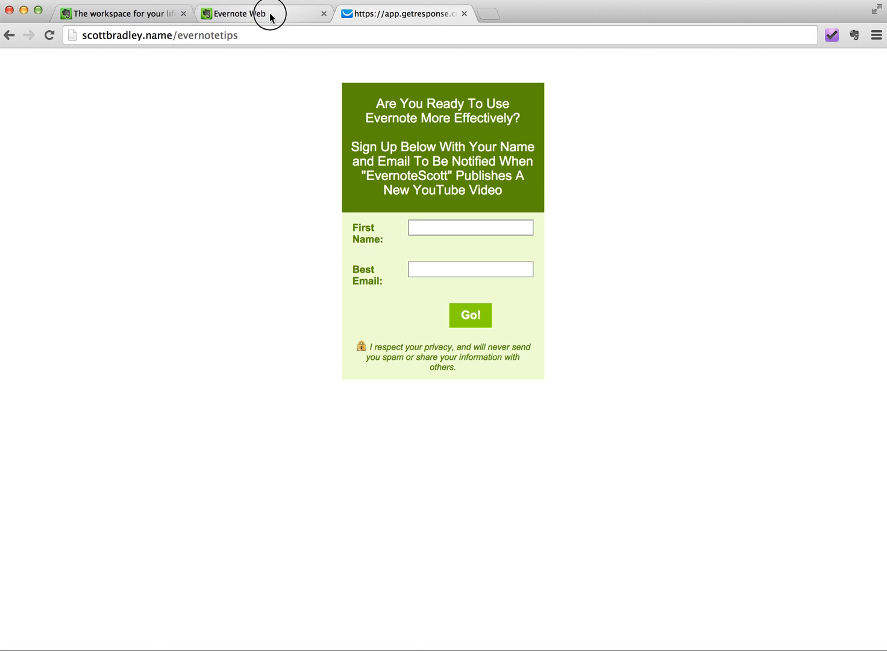
left_click(241, 14)
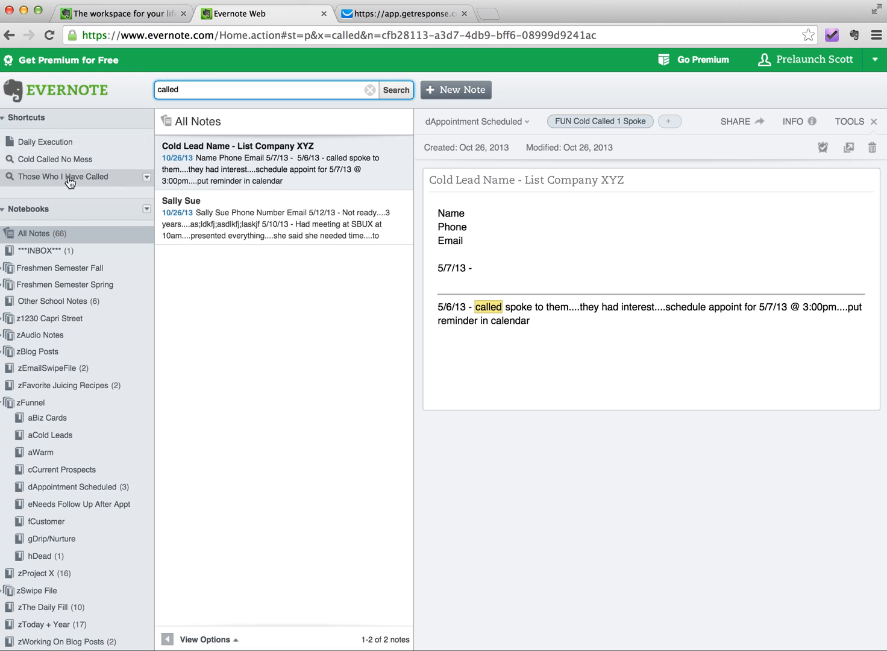
mouse_move(320, 195)
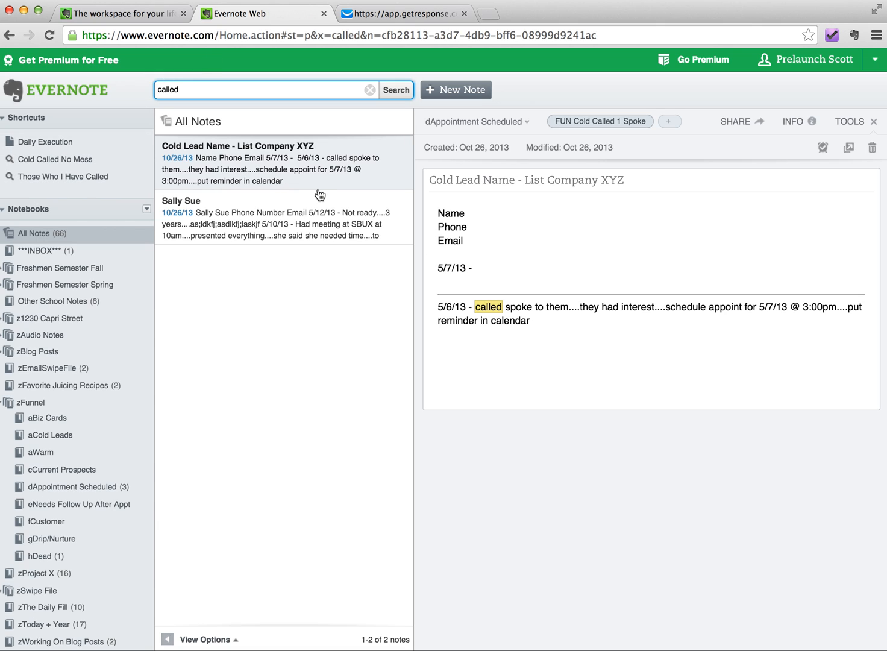